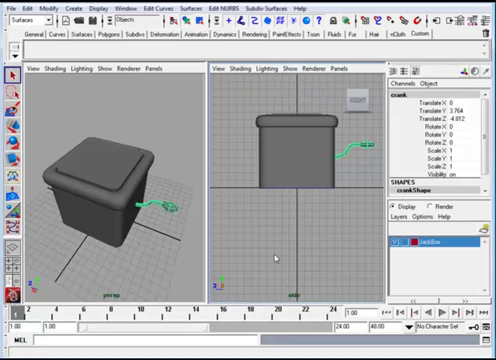
mouse_move(101, 217)
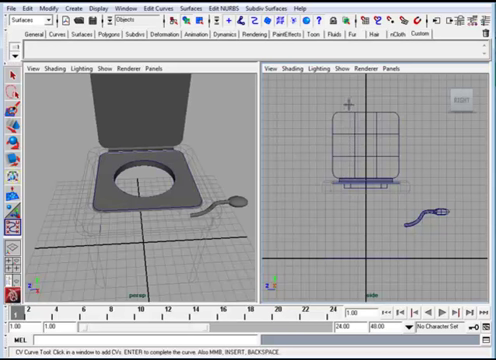
mouse_move(350, 100)
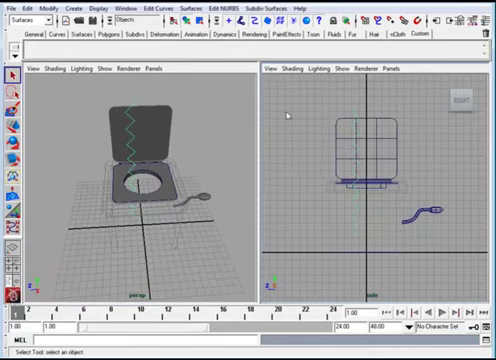
mouse_move(68, 108)
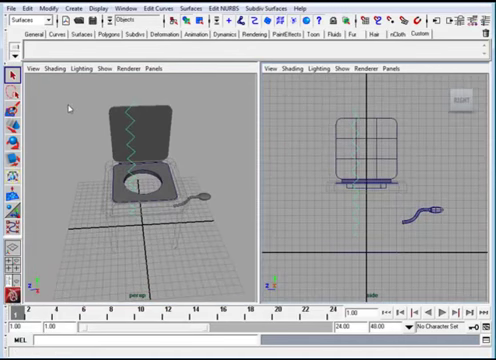